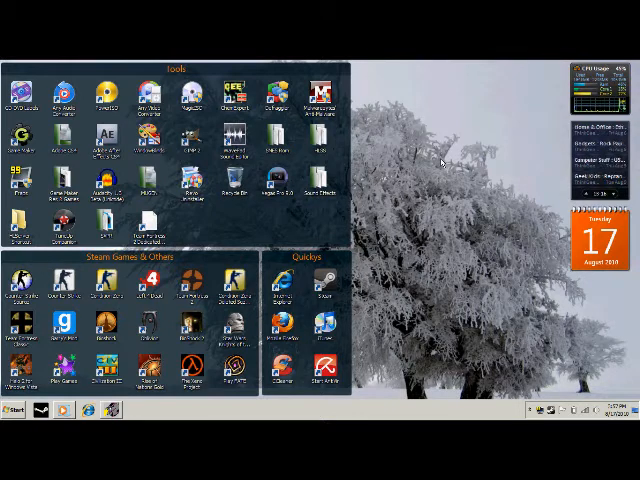
pyautogui.moveTo(422, 170)
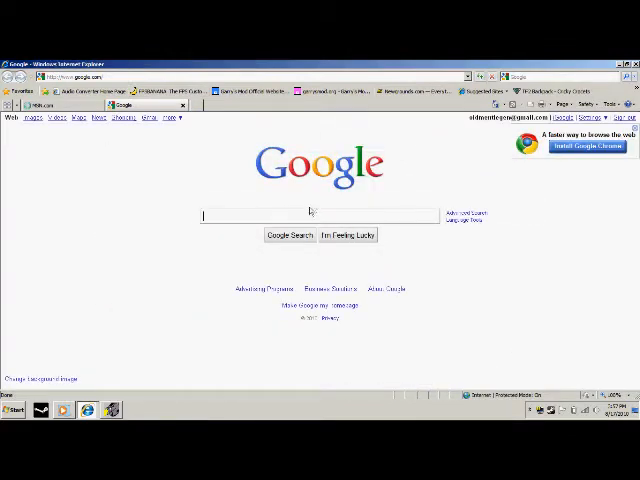
# Search Google for "revo" in Internet Explorer.
pyautogui.write('r')
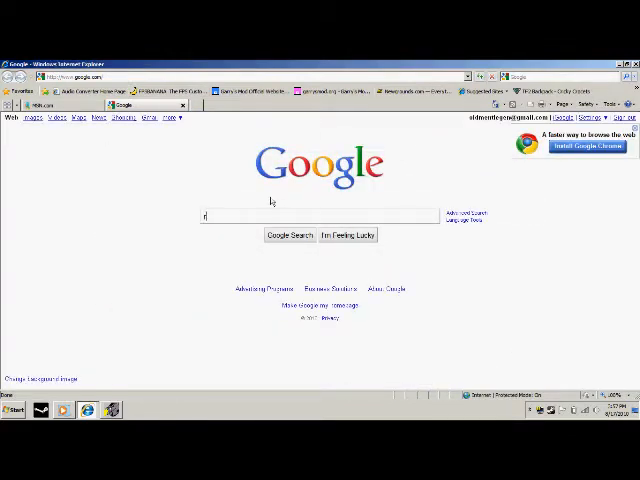
pyautogui.write('evo')
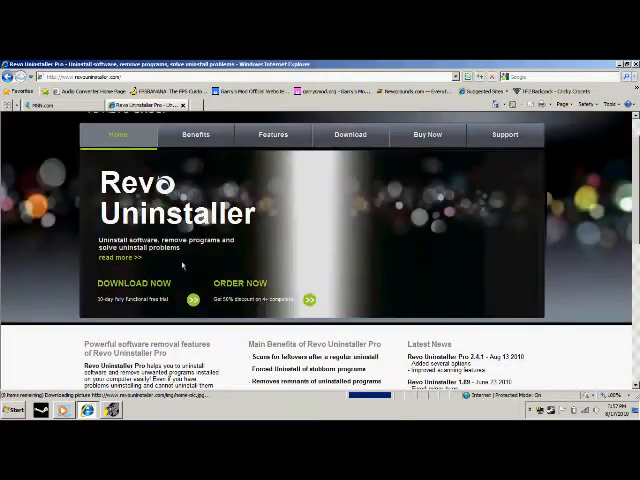
# Scroll down the revouninstaller.com home page and back up.
pyautogui.scroll(-3)
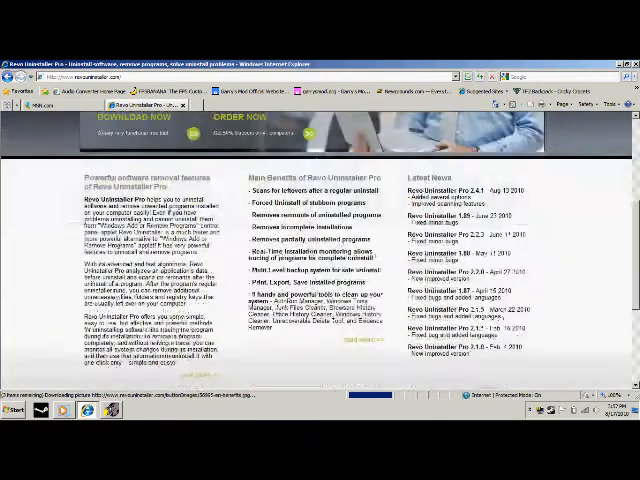
pyautogui.scroll(3)
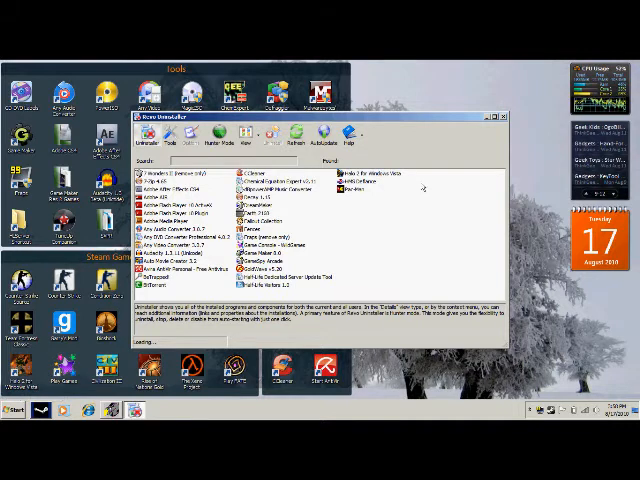
pyautogui.moveTo(455, 110)
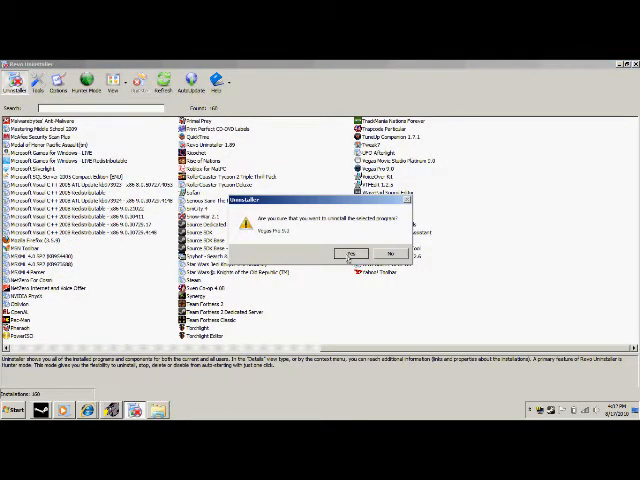
# Confirm uninstalling Vegas Pro 9.0 with Yes.
pyautogui.click(348, 252)
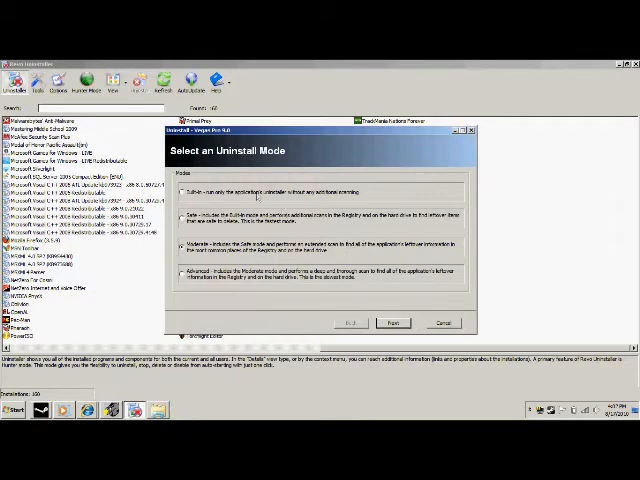
# Pick the Advanced uninstall mode for Vegas Pro 9.0 and proceed.
pyautogui.click(186, 278)
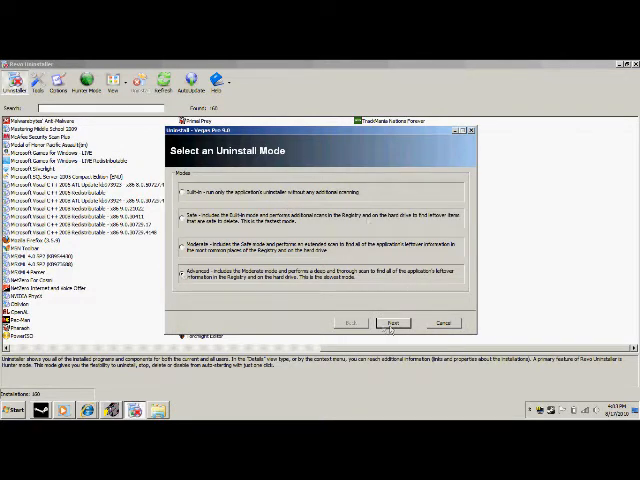
pyautogui.click(393, 322)
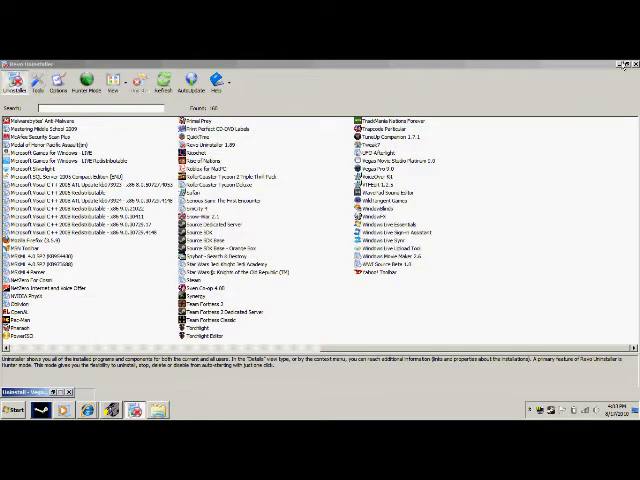
# Minimize the Vegas Pro 9.0 uninstall window to return to the program list.
pyautogui.click(380, 170)
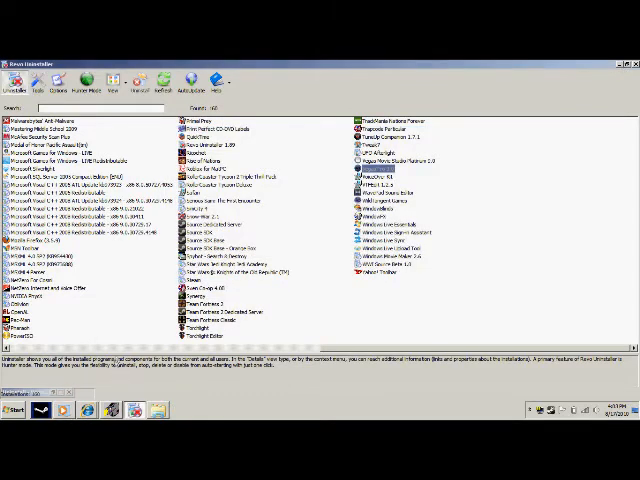